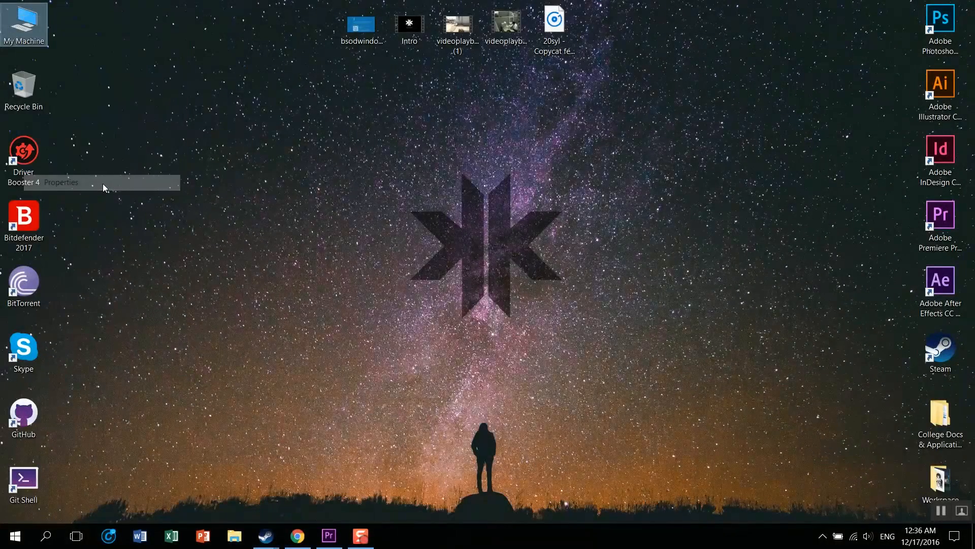
- Uncheck 'Automatically restart' in Startup and Recovery under Advanced system settings, then return to the desktop
left_click(61, 182)
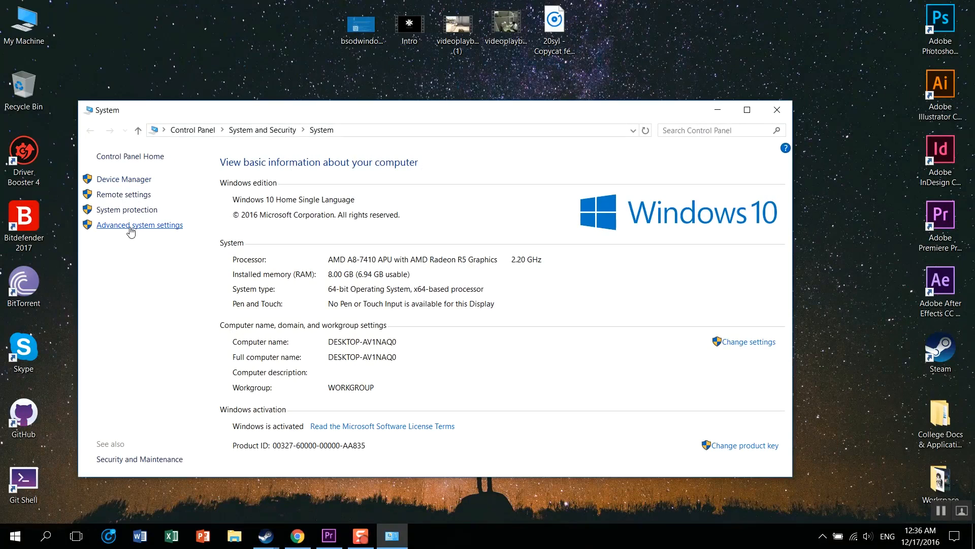
left_click(139, 225)
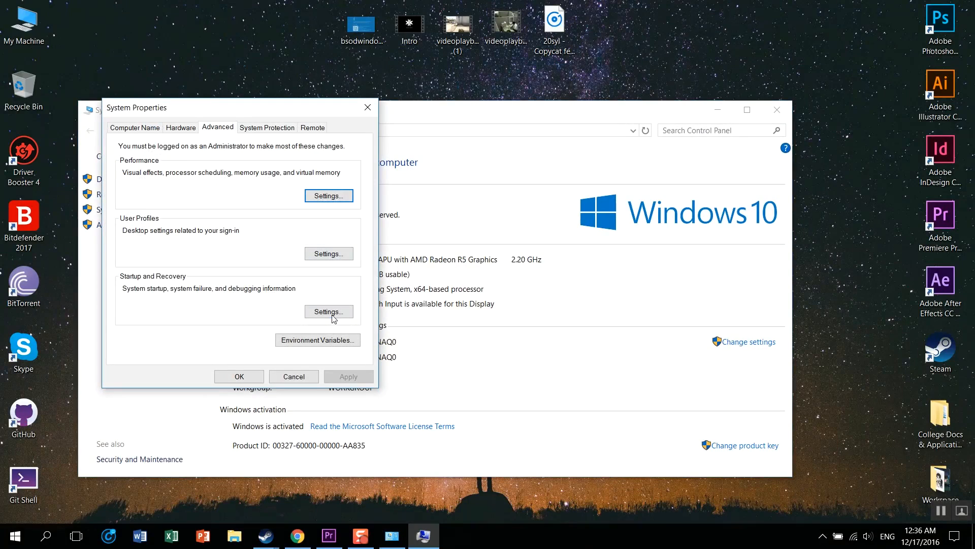
left_click(328, 312)
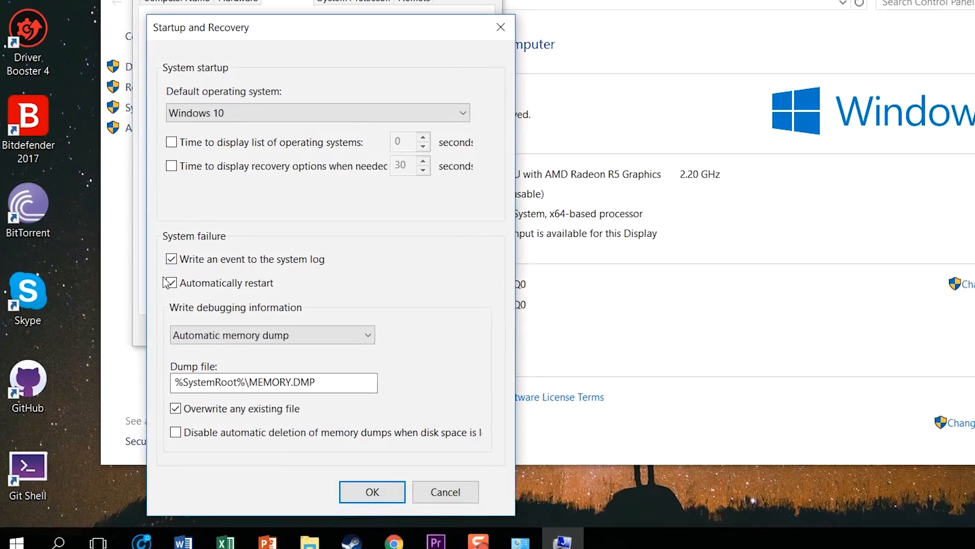
left_click(172, 282)
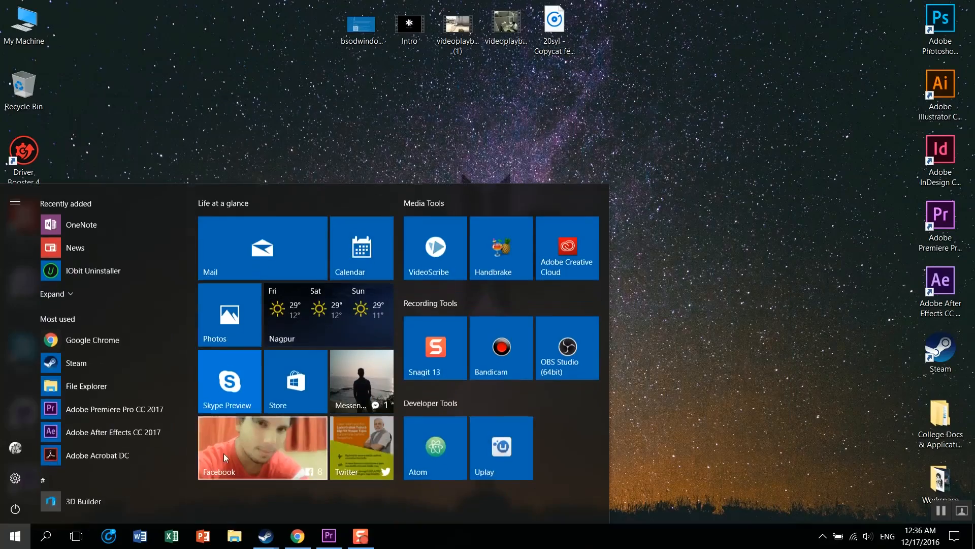
left_click(15, 509)
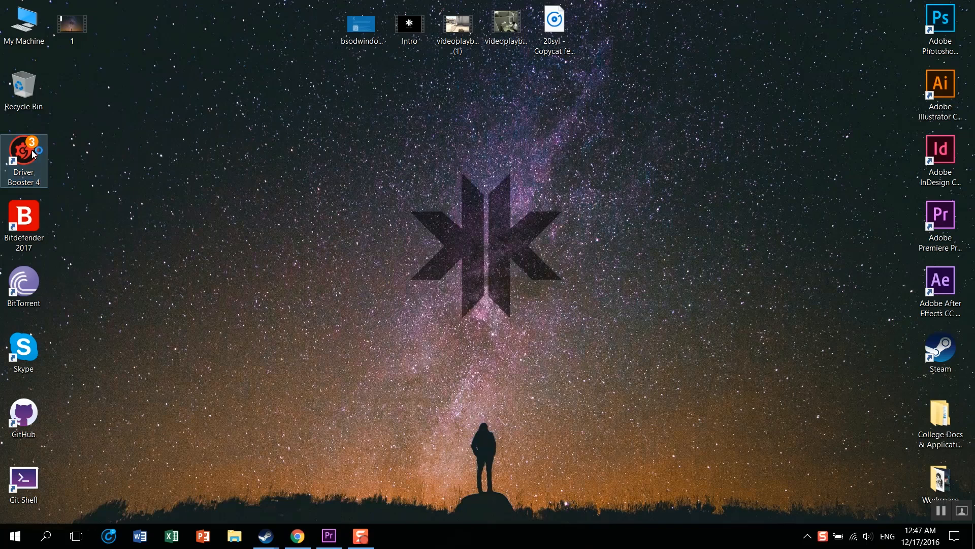
- Launch Driver Booster 4 from the desktop and run a driver scan
double_click(23, 160)
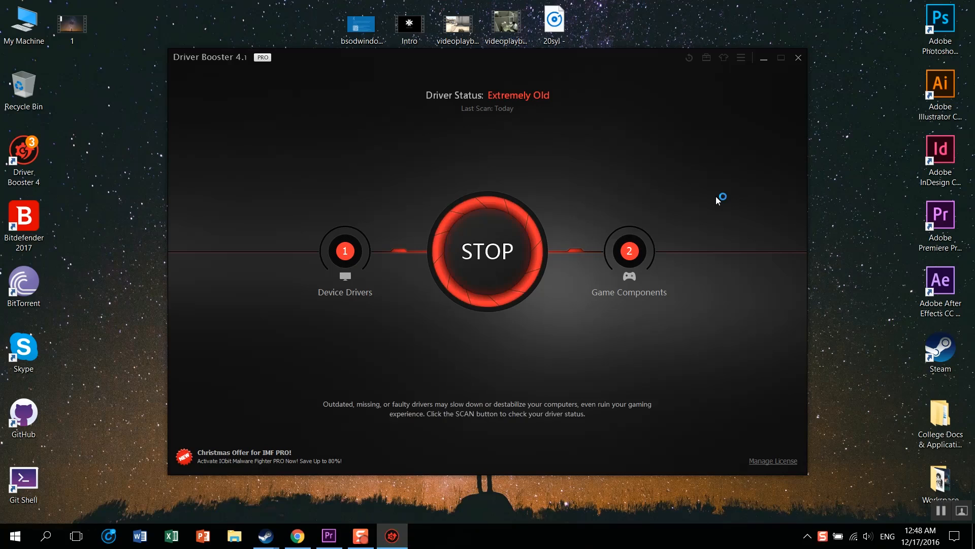
left_click(488, 250)
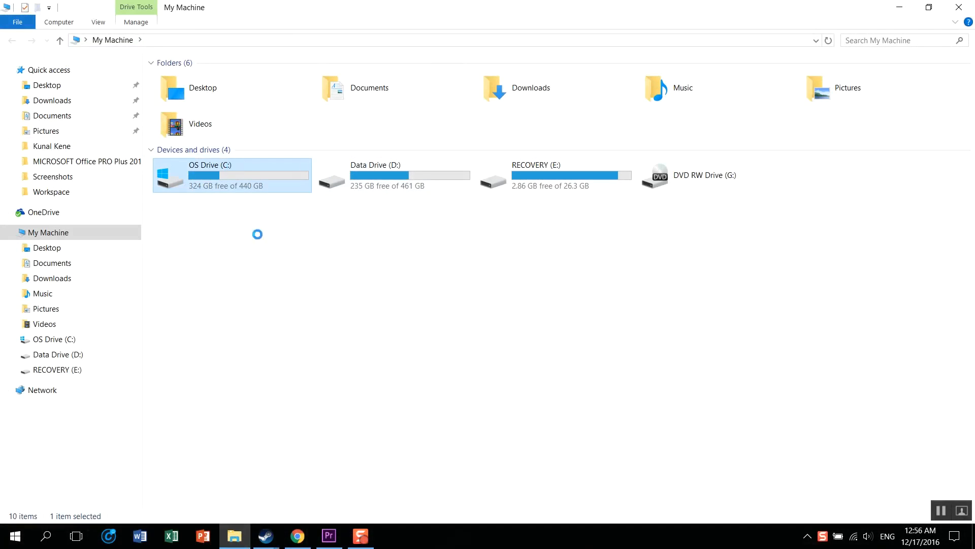
- Run Error checking on OS Drive (C:) from its Properties Tools page
left_click(231, 175)
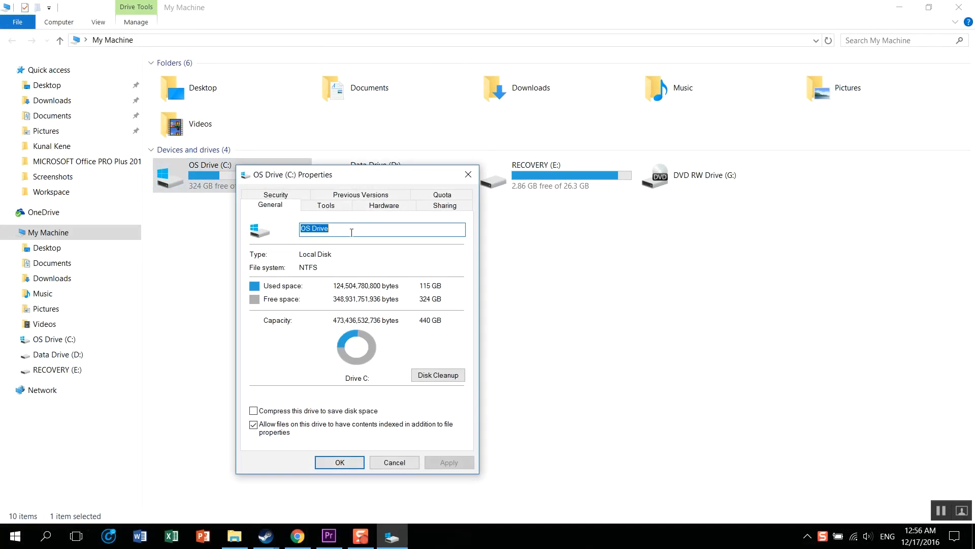
left_click(444, 205)
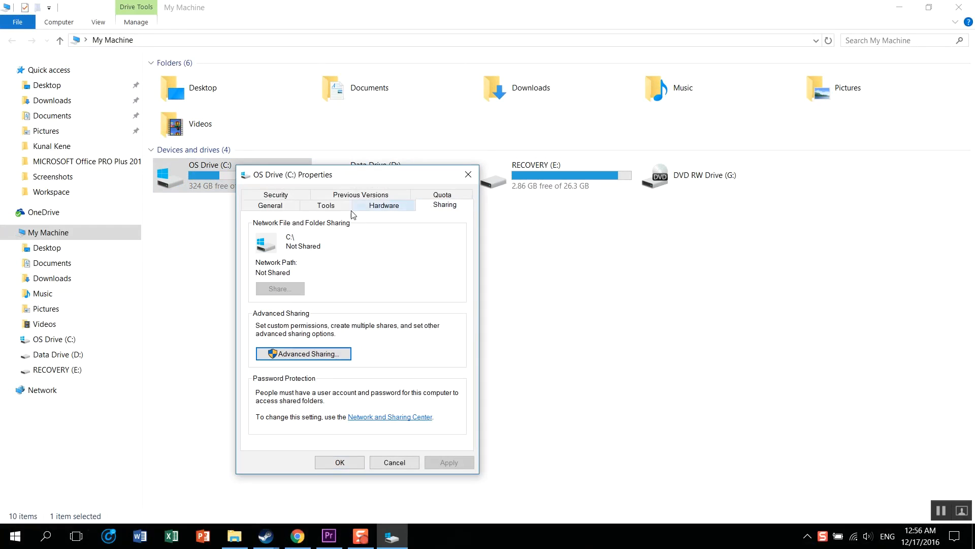
left_click(326, 204)
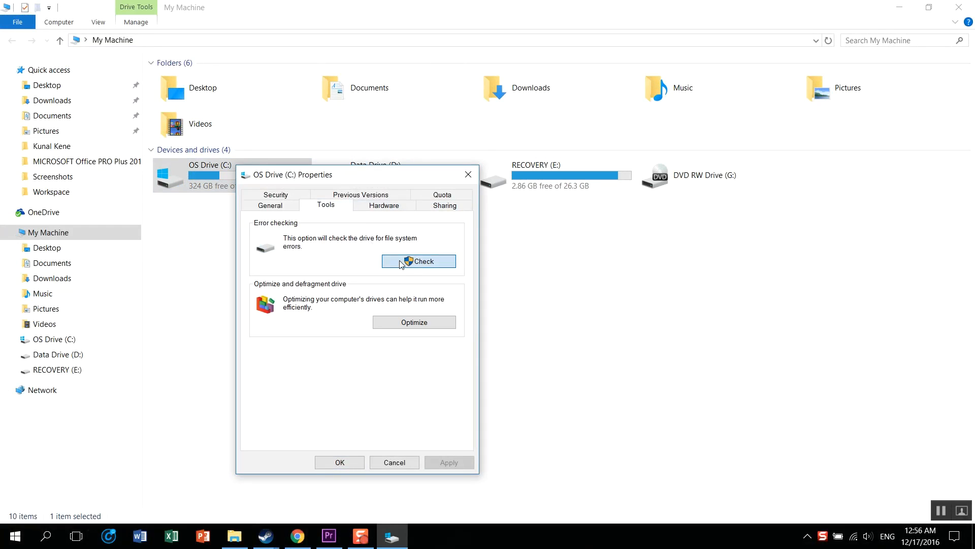
left_click(419, 261)
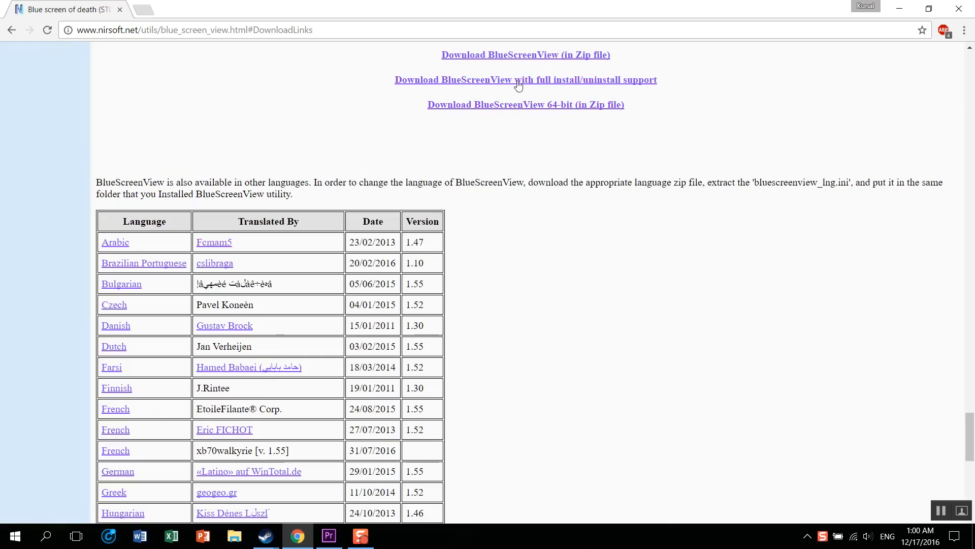
- Download the BlueScreenView zip from NirSoft and open the finished download
left_click(525, 55)
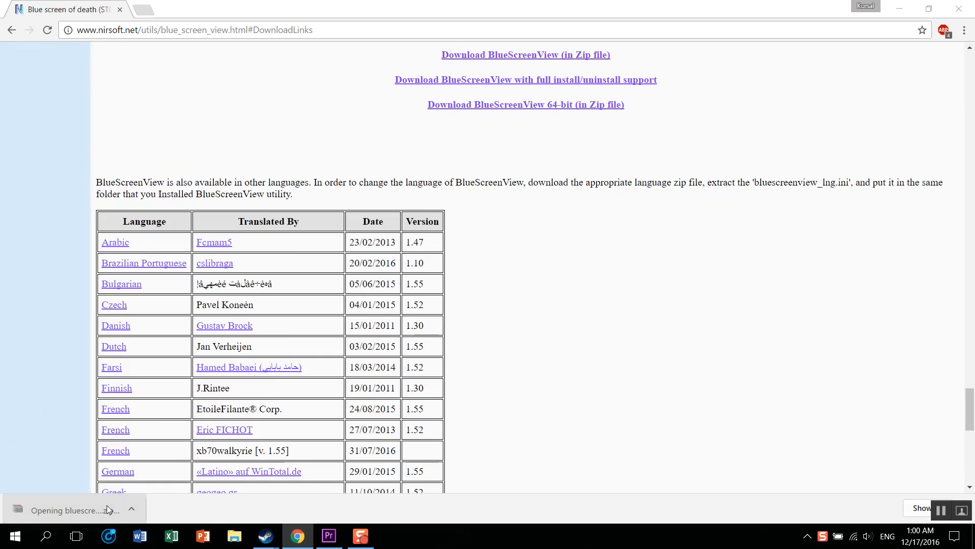
left_click(73, 508)
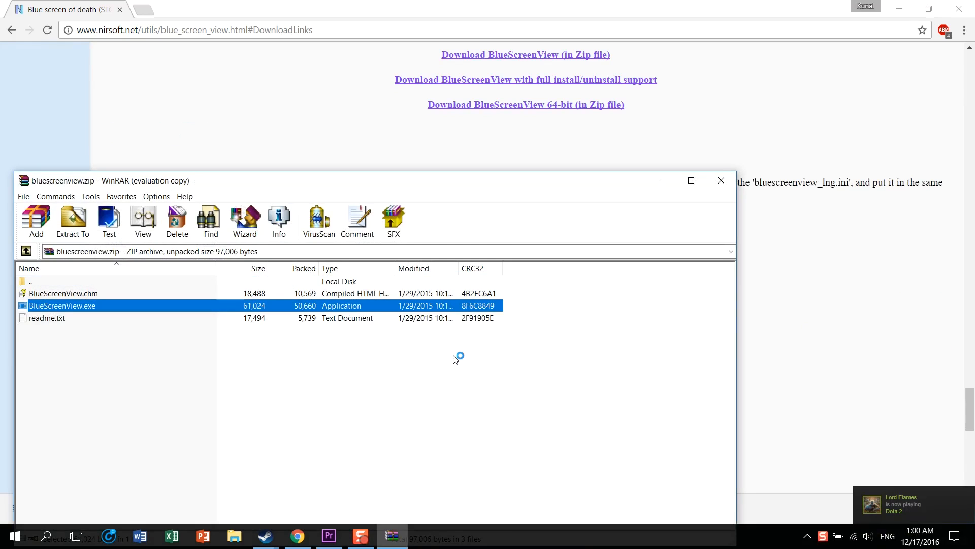
- Launch BlueScreenView.exe from the archive and maximize it to view the crash dump
double_click(62, 306)
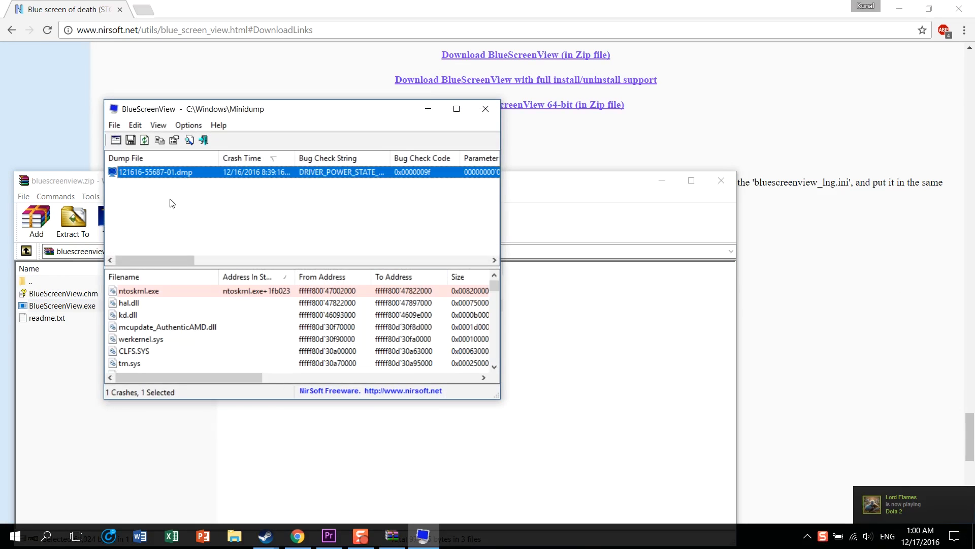
left_click(456, 109)
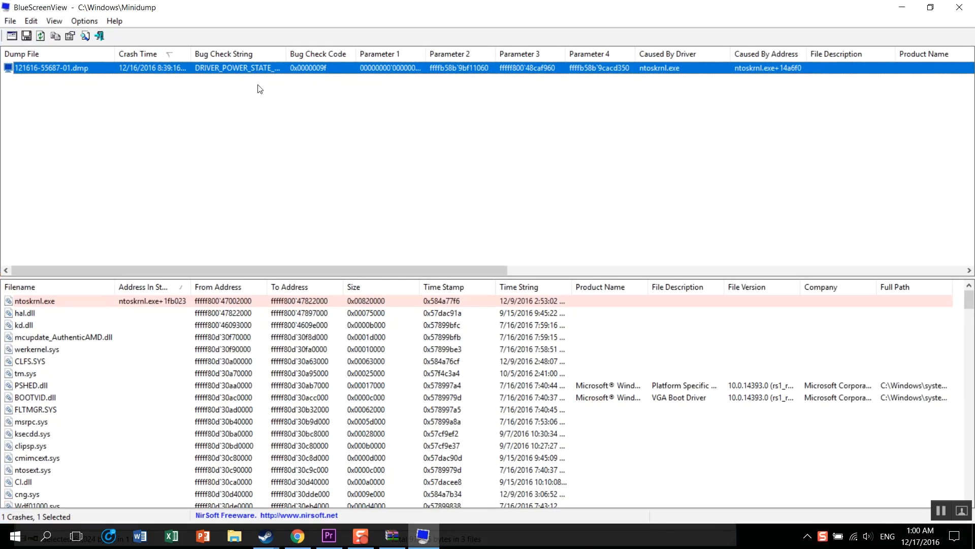